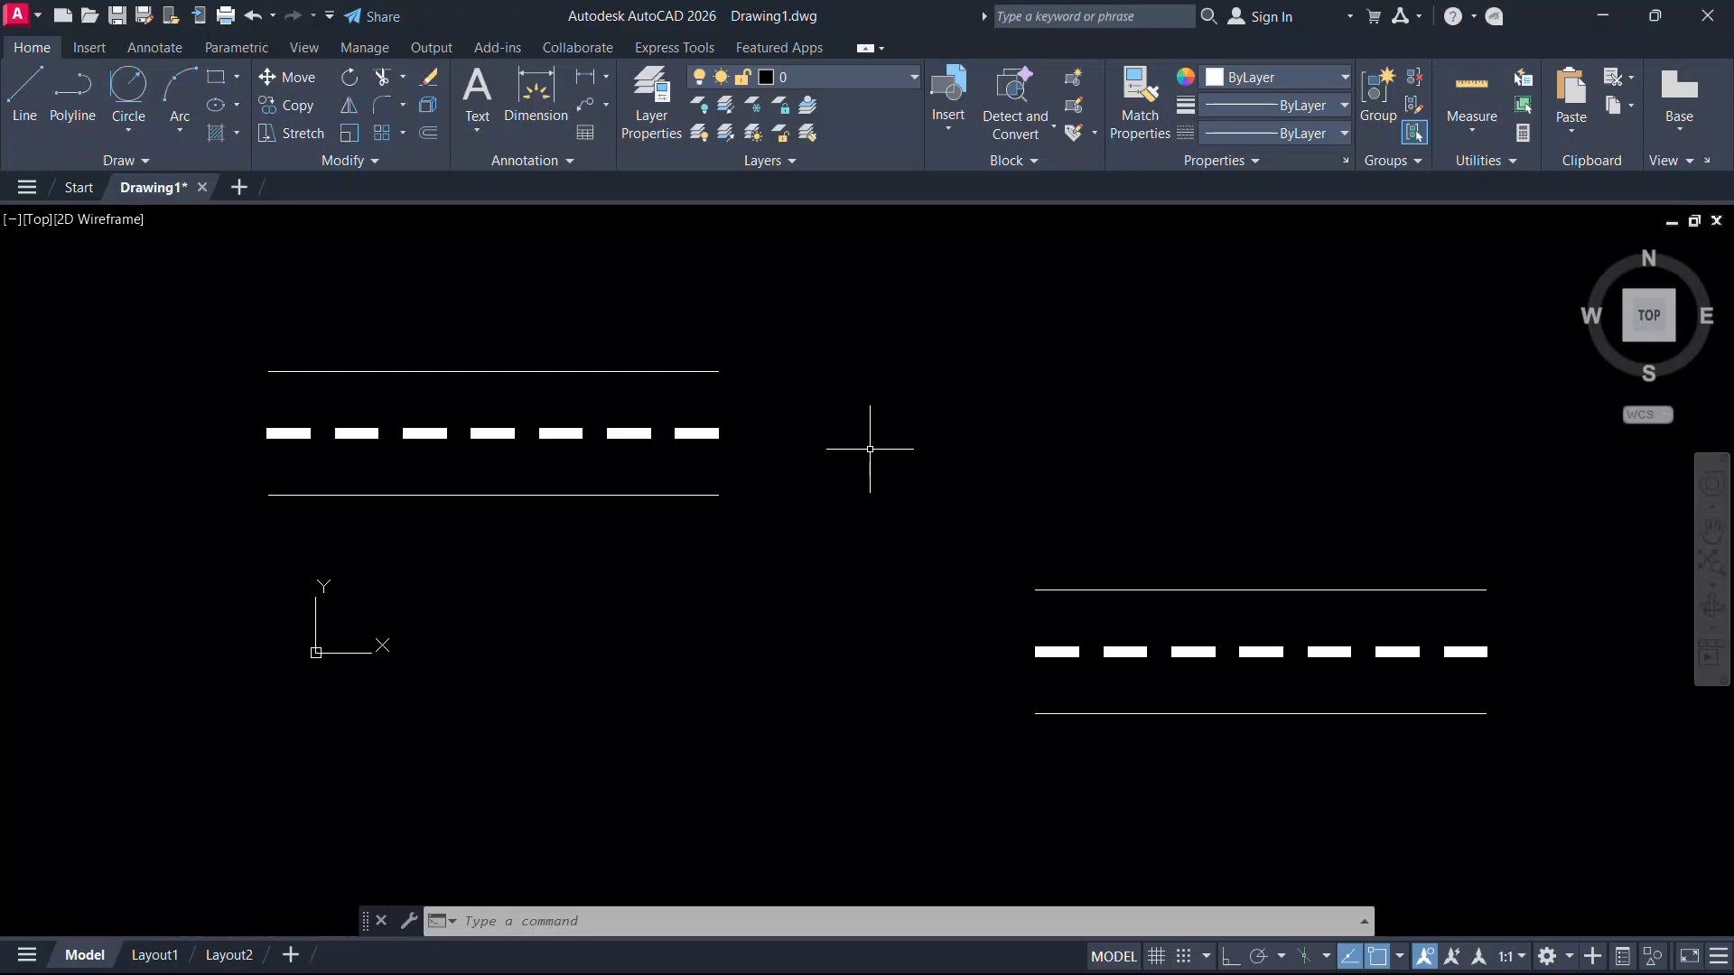
{"action": "mouse_move", "coordinate": [820, 432]}
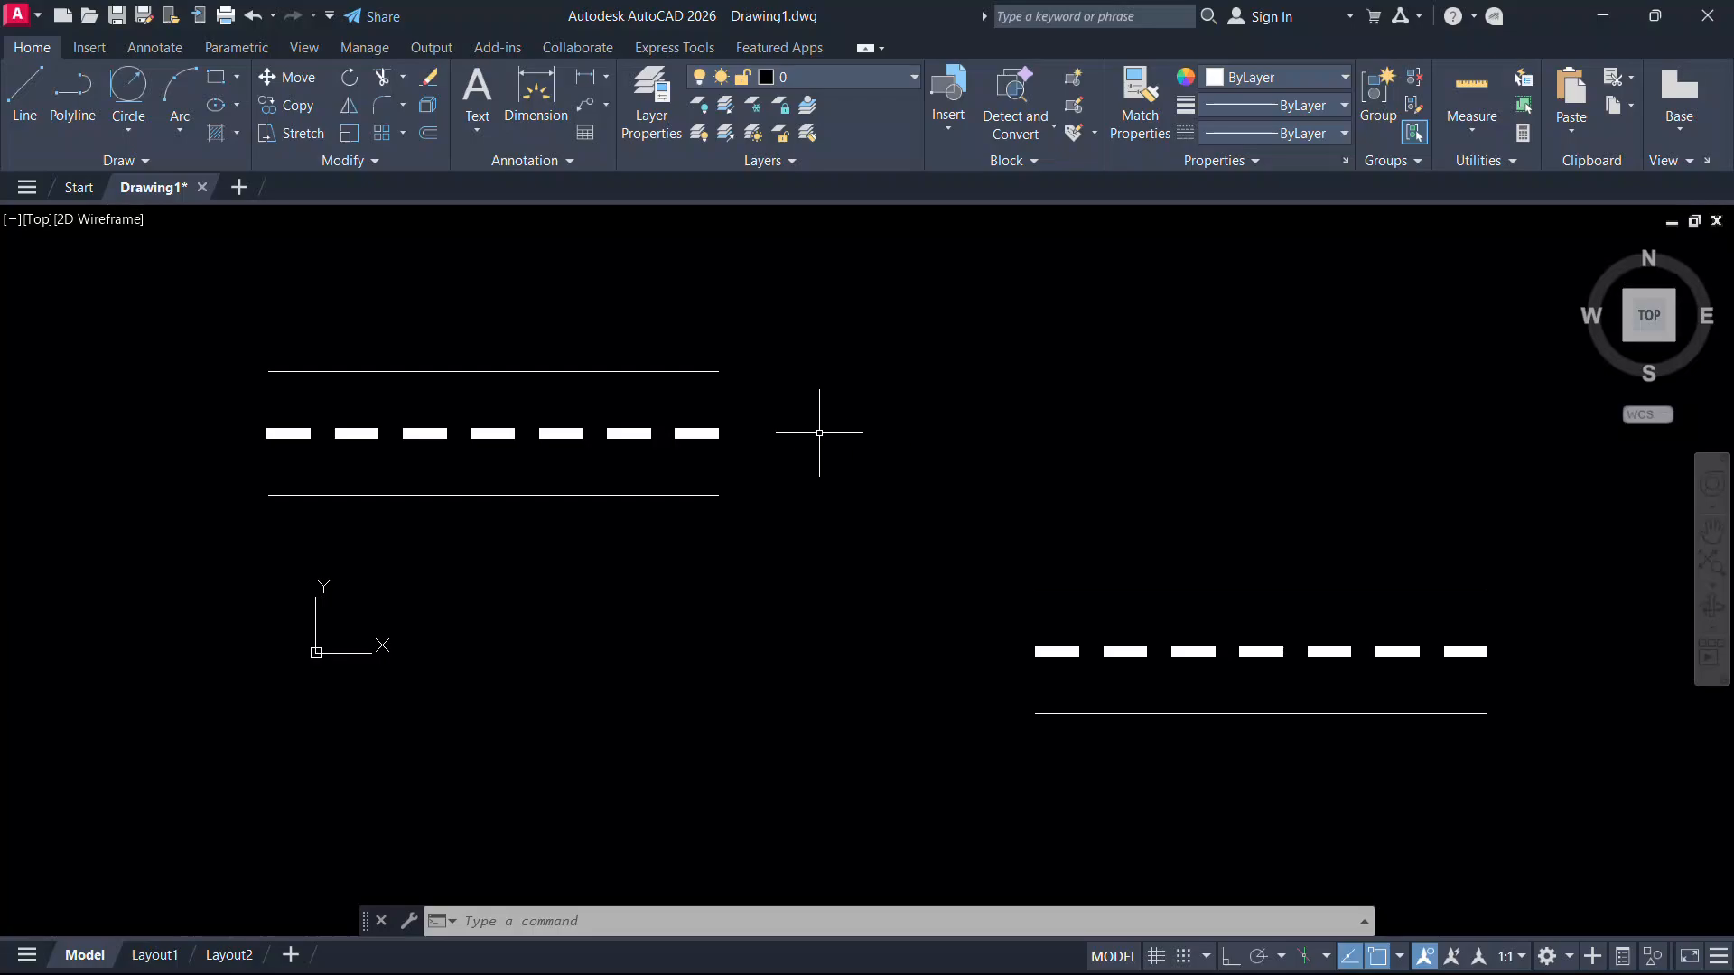
{"action": "mouse_move", "coordinate": [634, 397]}
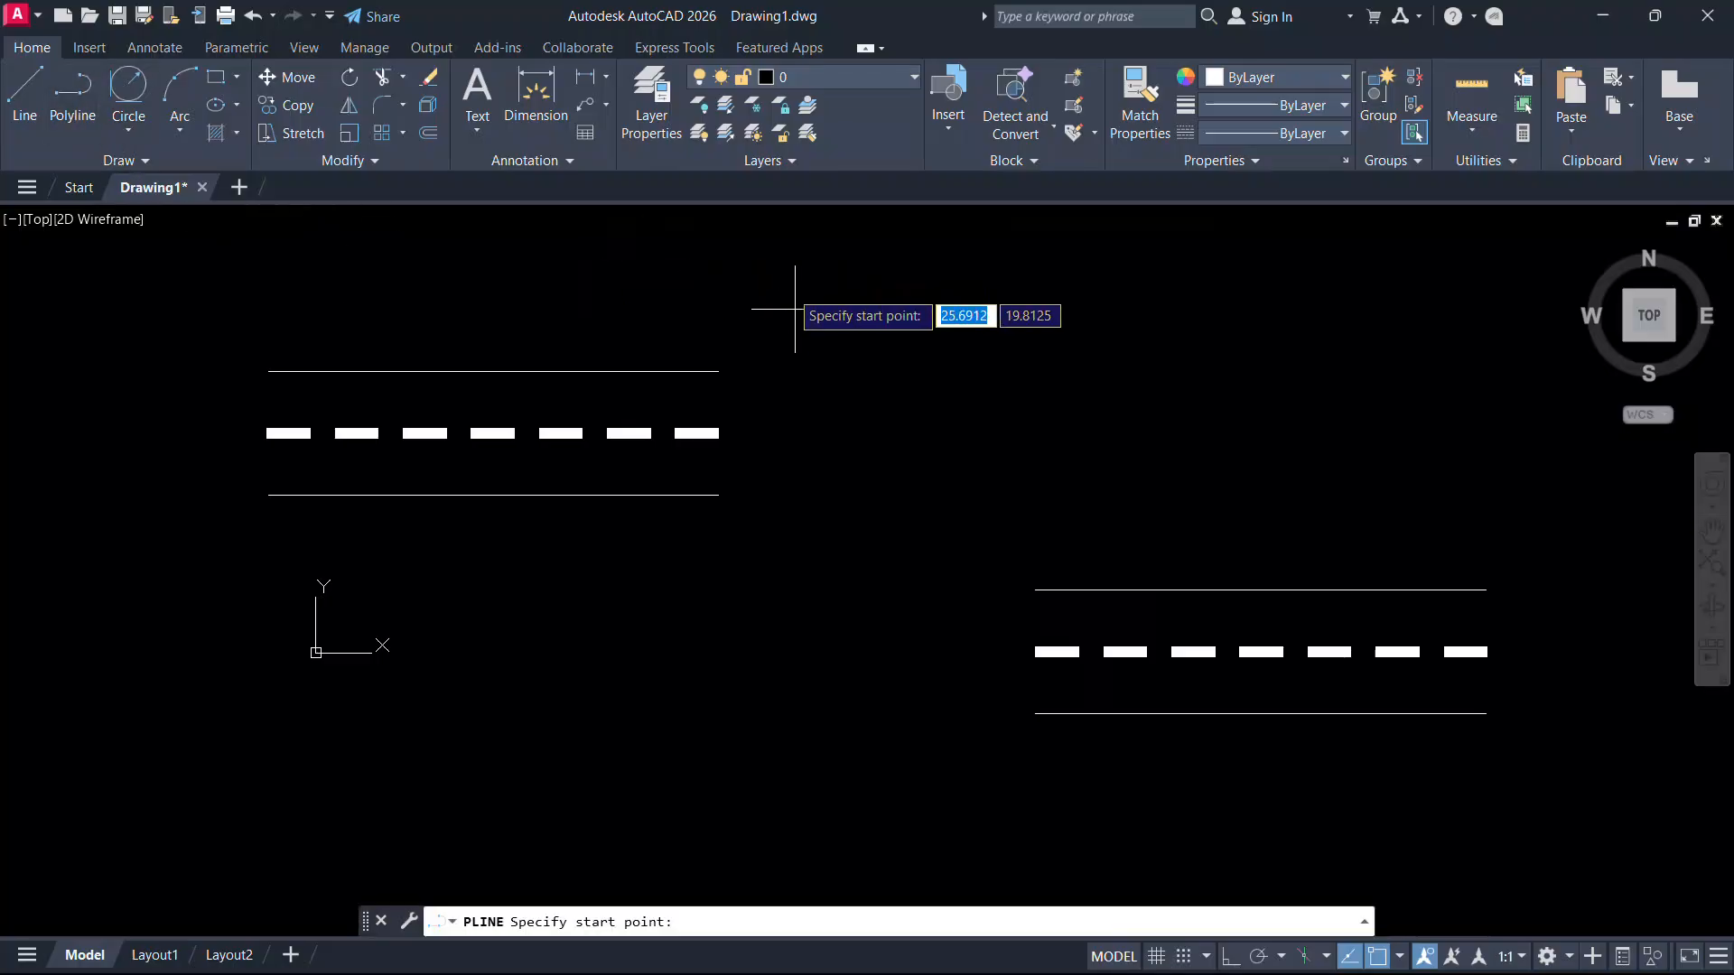
{"action": "mouse_move", "coordinate": [719, 430]}
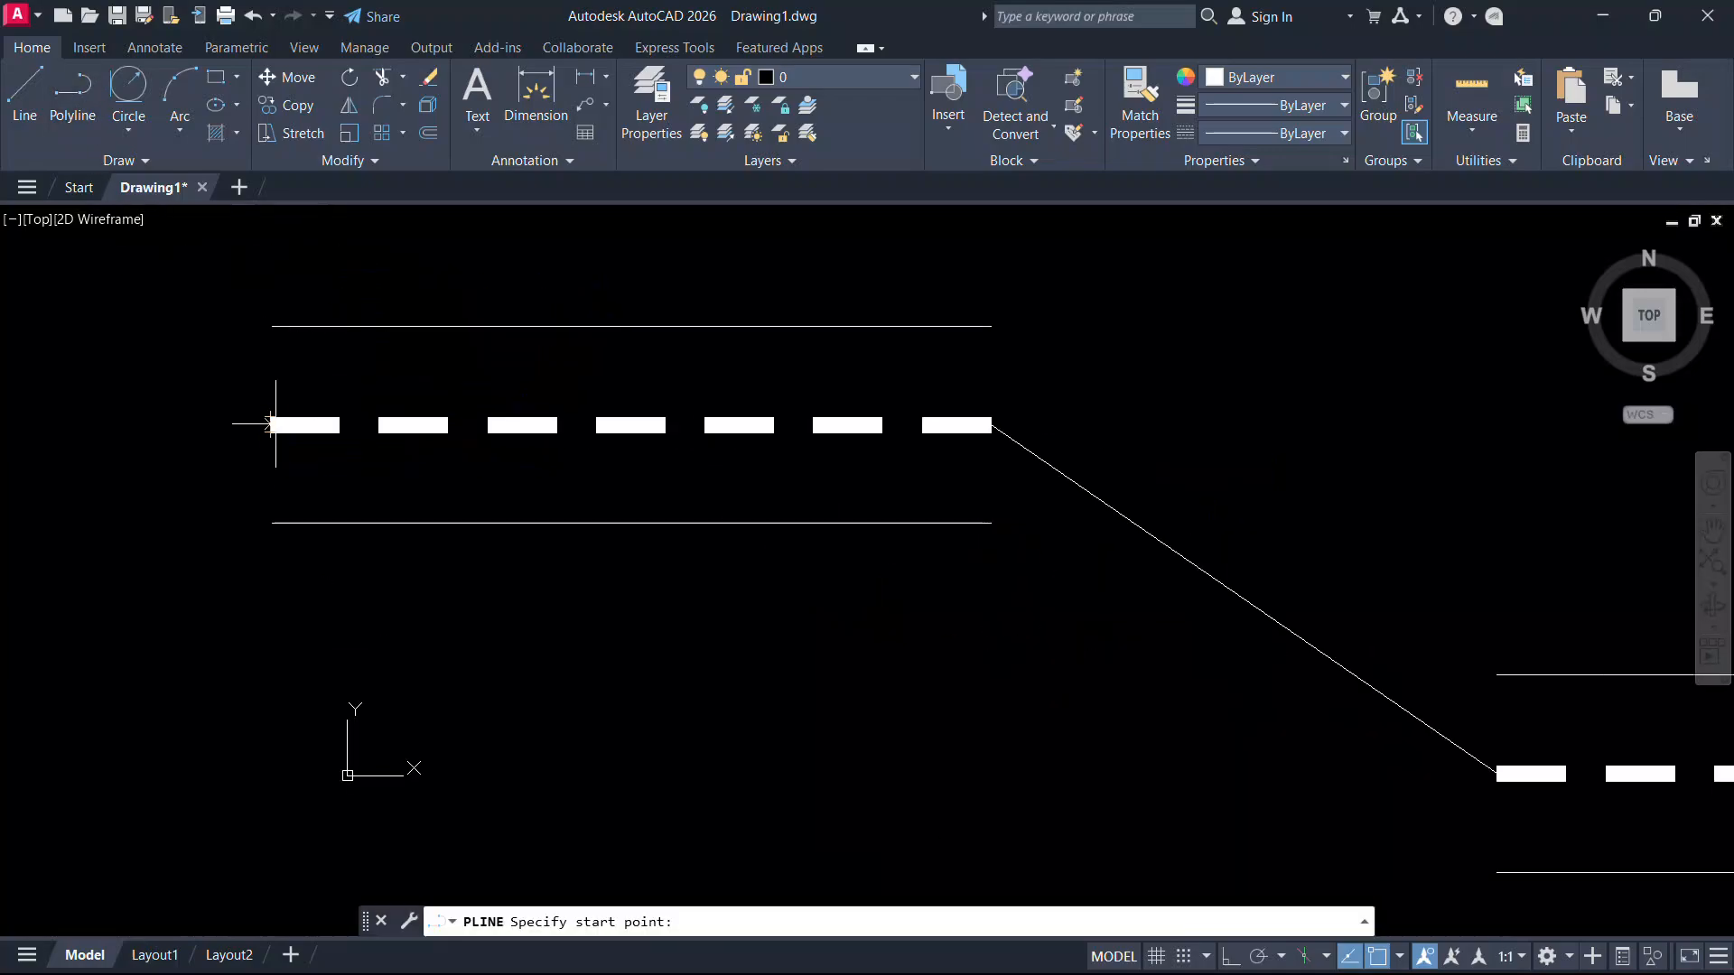
Step: Start the S-curve polyline arc from the upper road centre line's endpoint
{"action": "left_click", "coordinate": [271, 427]}
{"action": "type", "text": "A"}
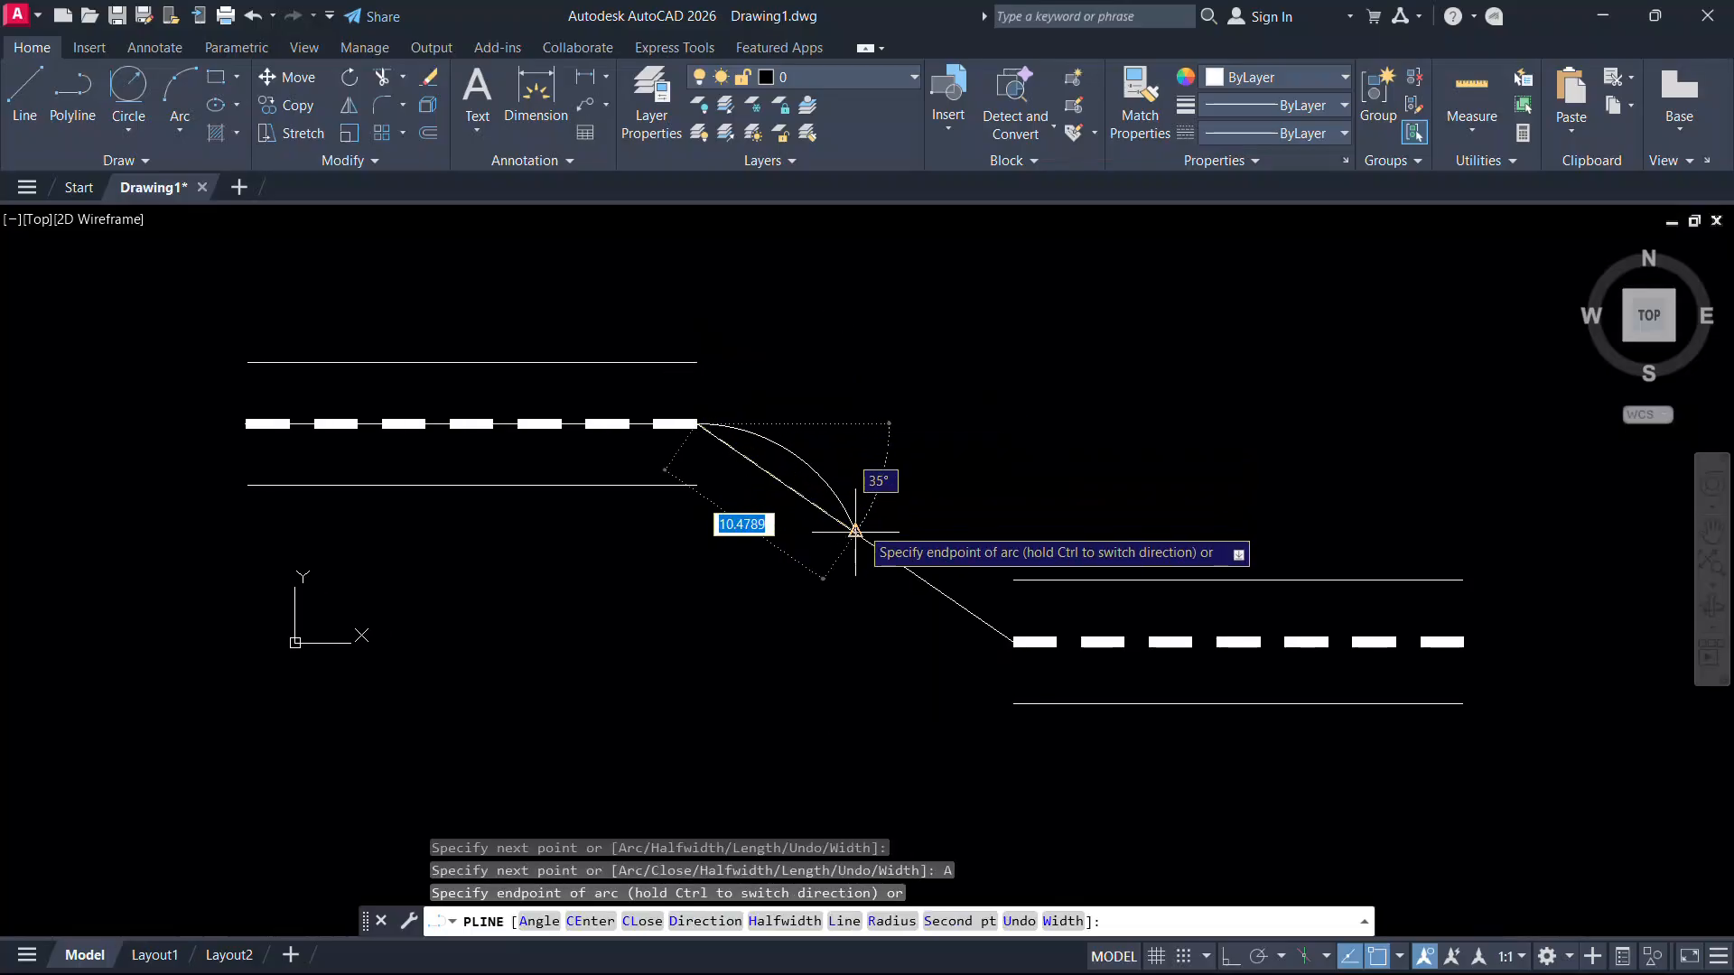
{"action": "mouse_move", "coordinate": [857, 529]}
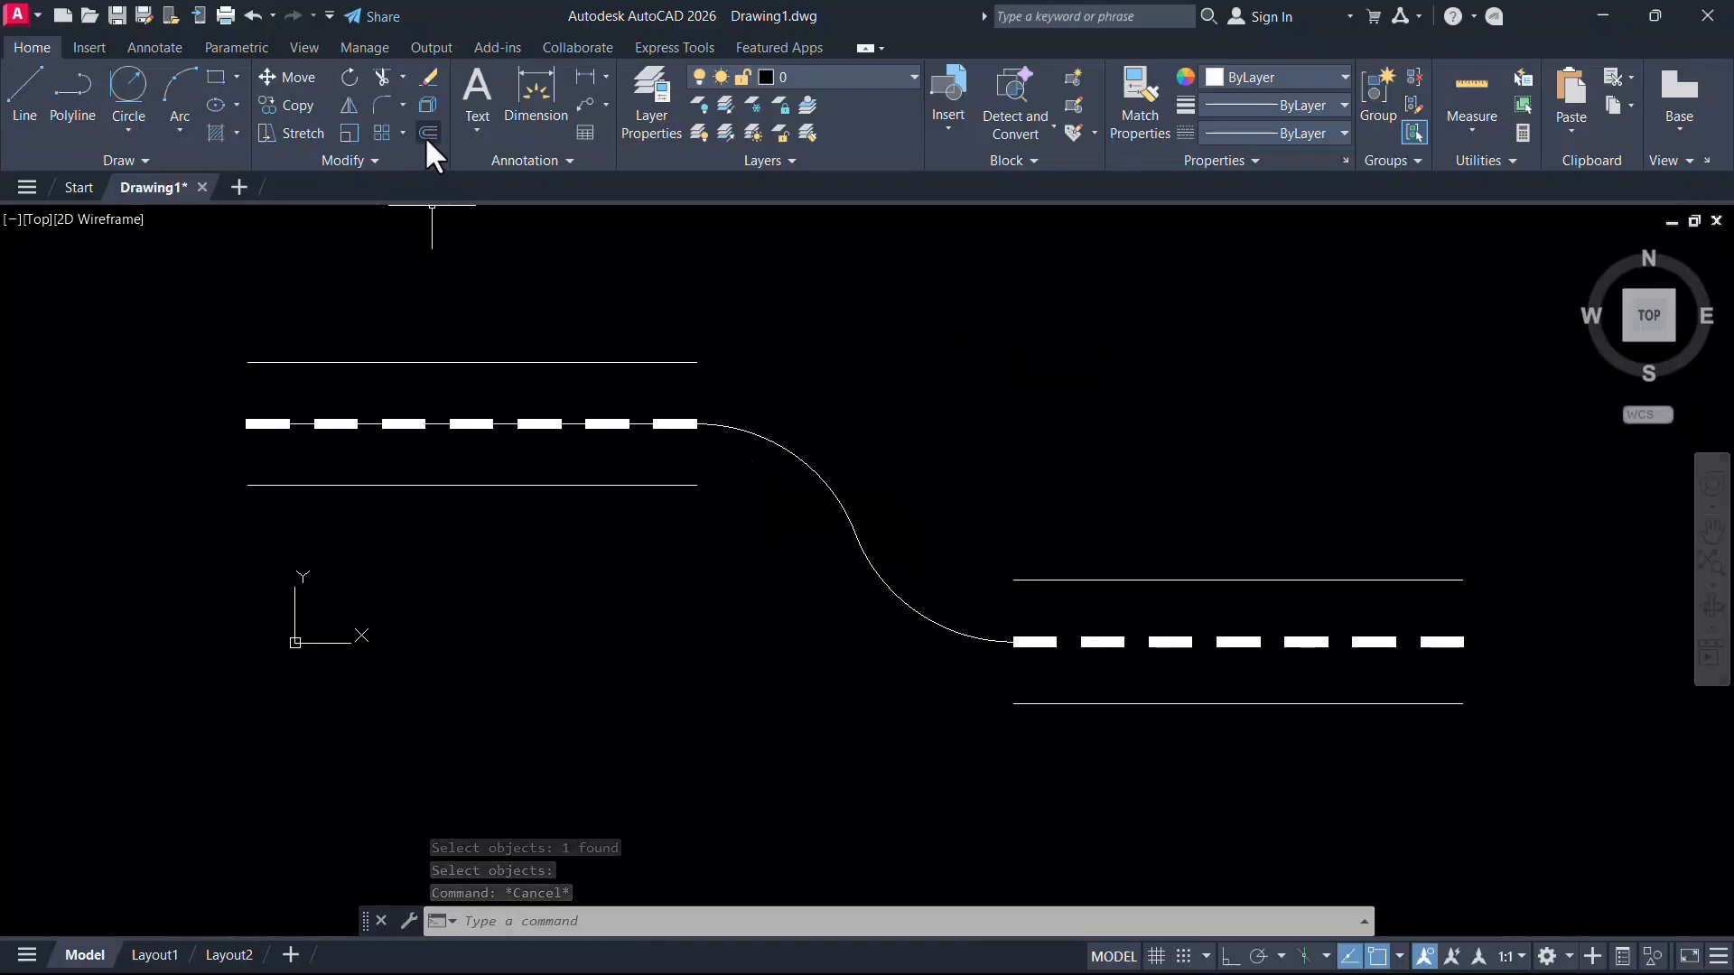
Step: Offset the S-curve into both curved road edges and erase the central guide curve
{"action": "left_click", "coordinate": [430, 132]}
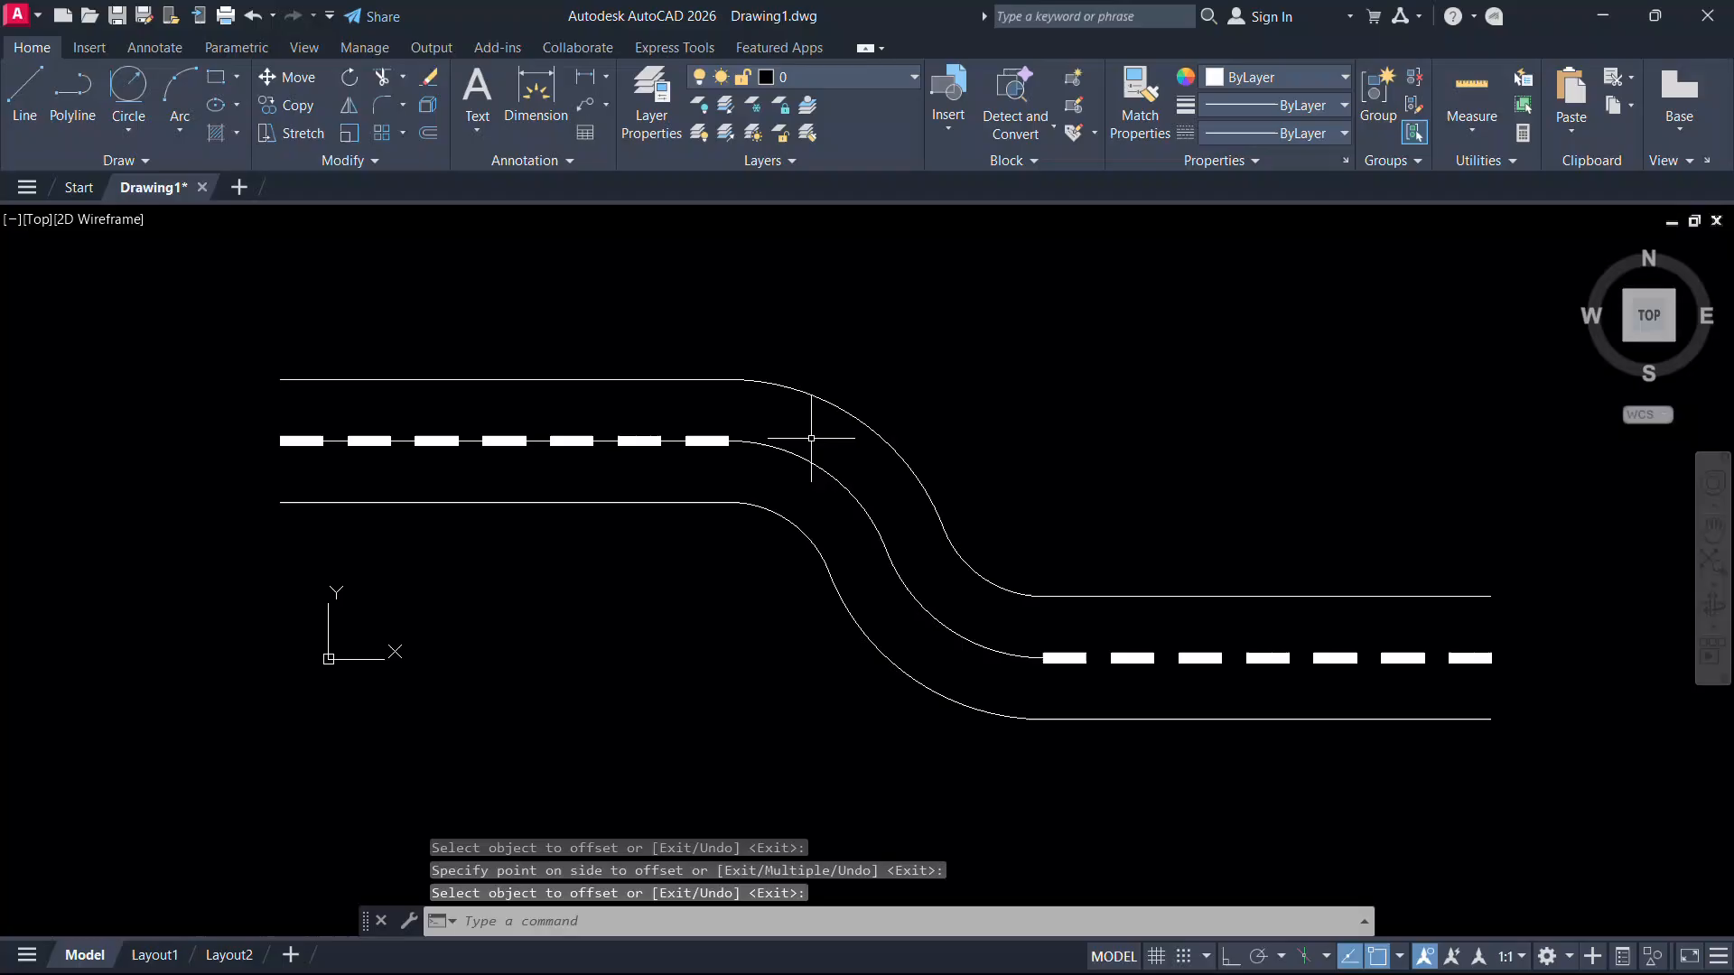
{"action": "left_click", "coordinate": [815, 440]}
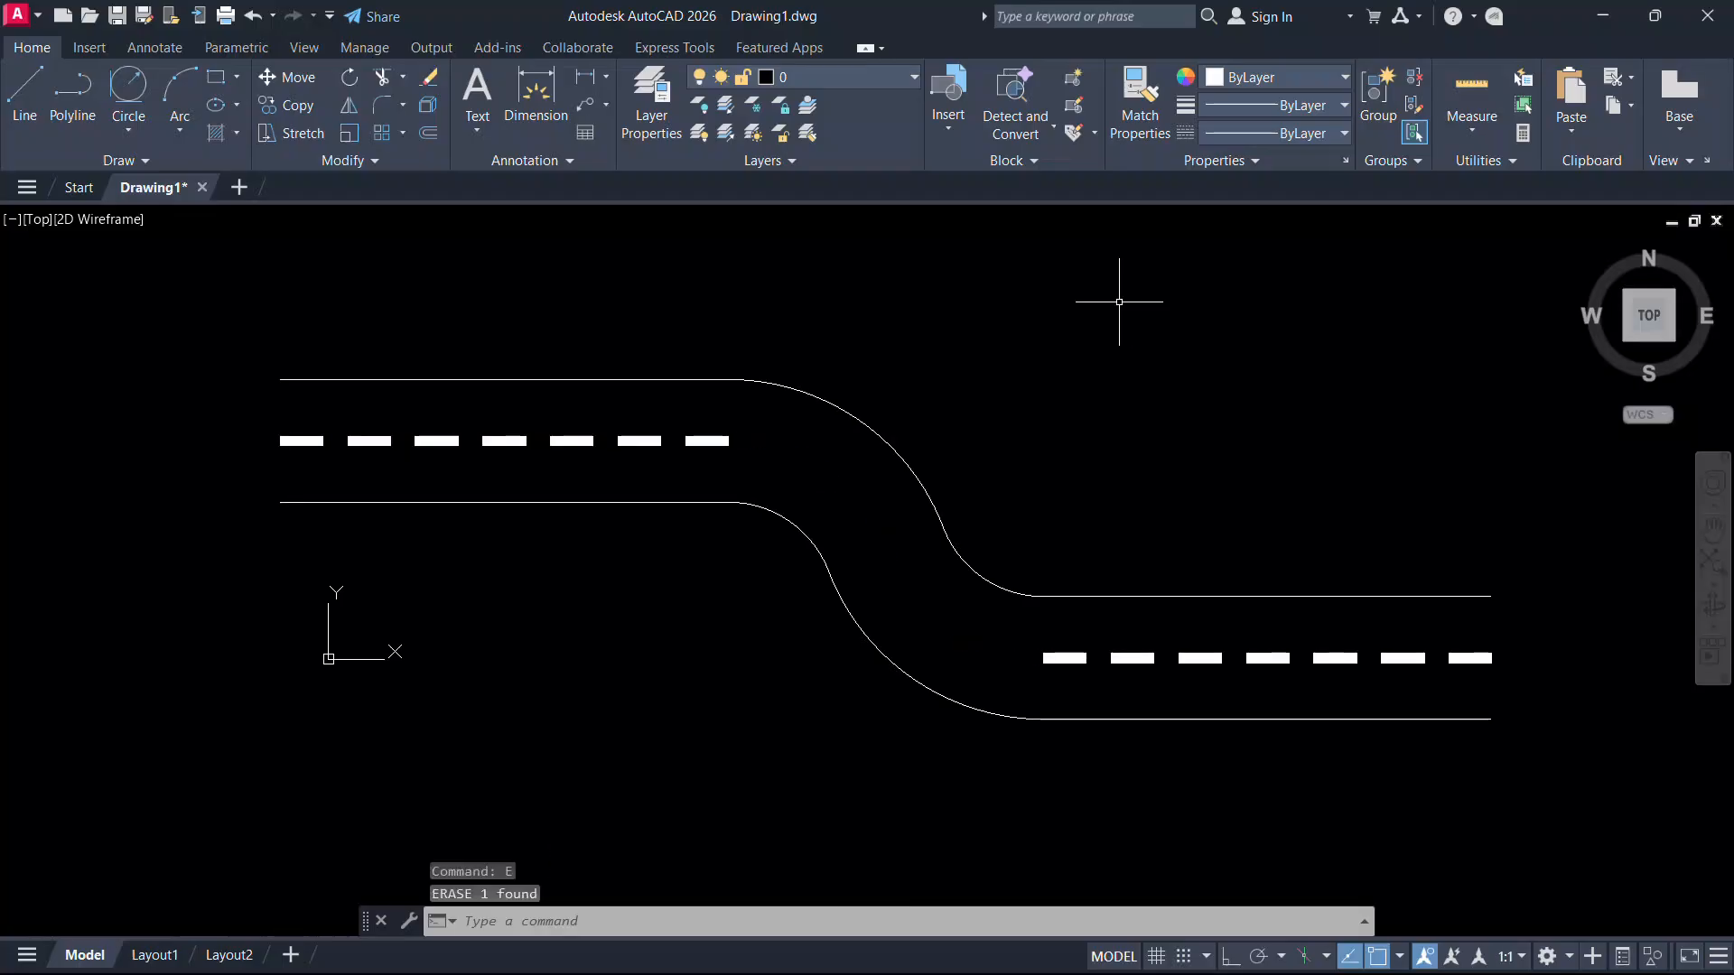
{"action": "mouse_move", "coordinate": [1129, 414]}
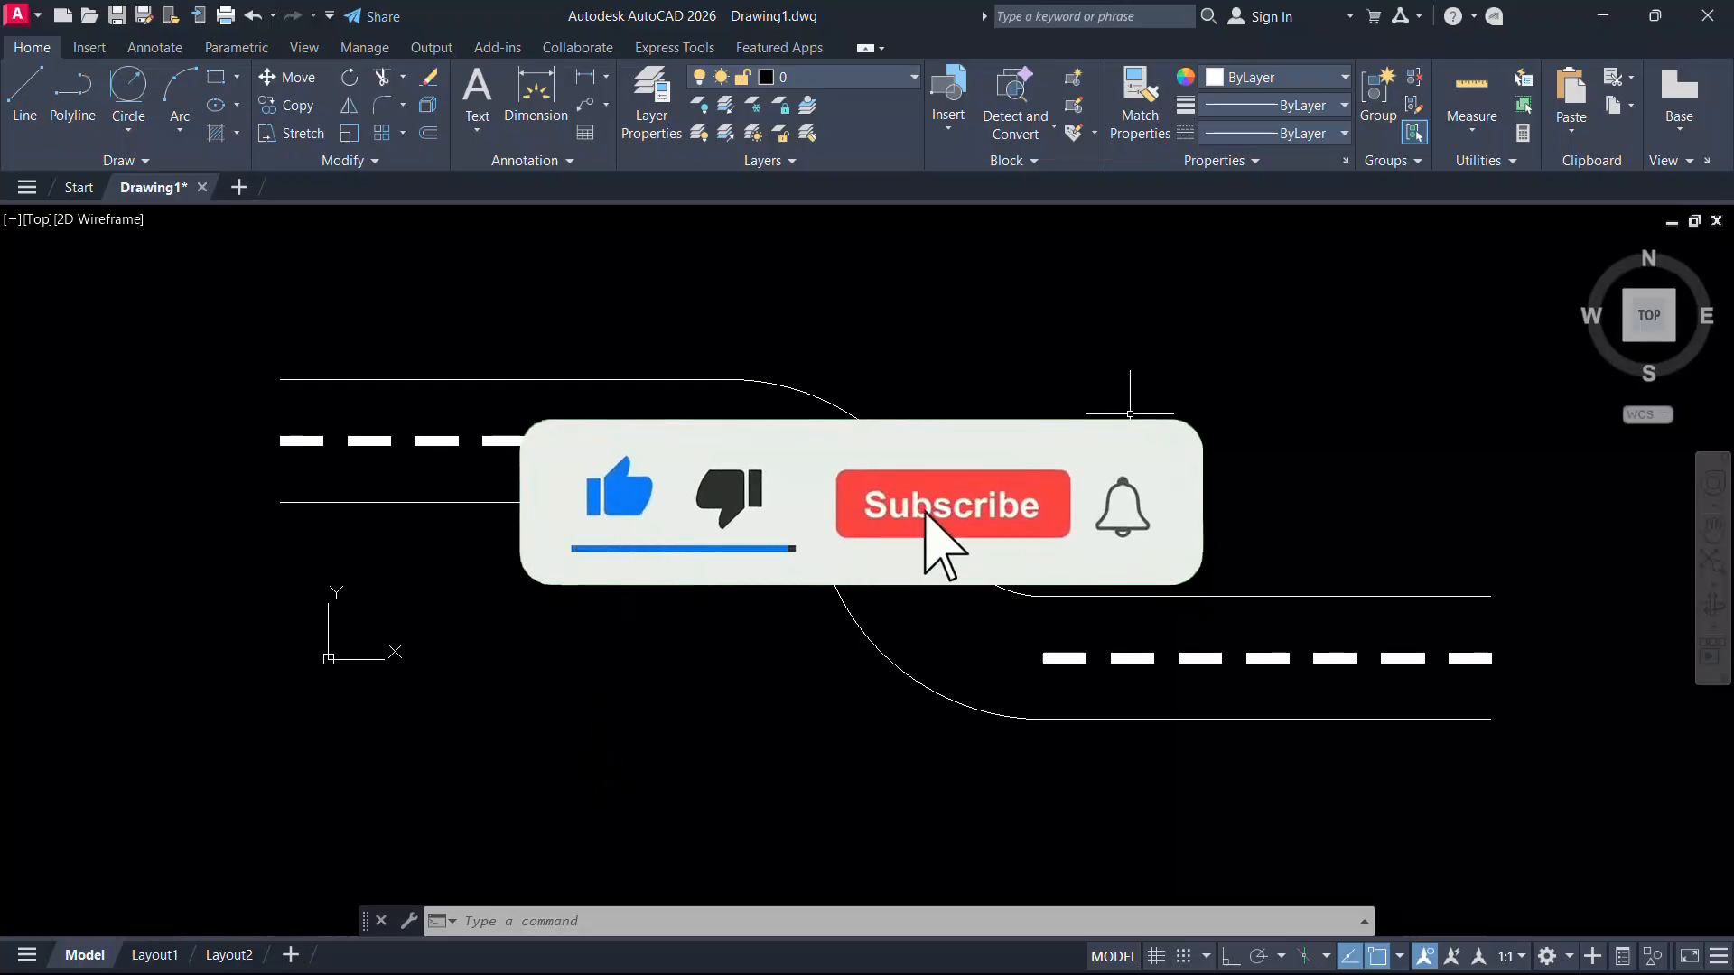
{"action": "left_click", "coordinate": [952, 504]}
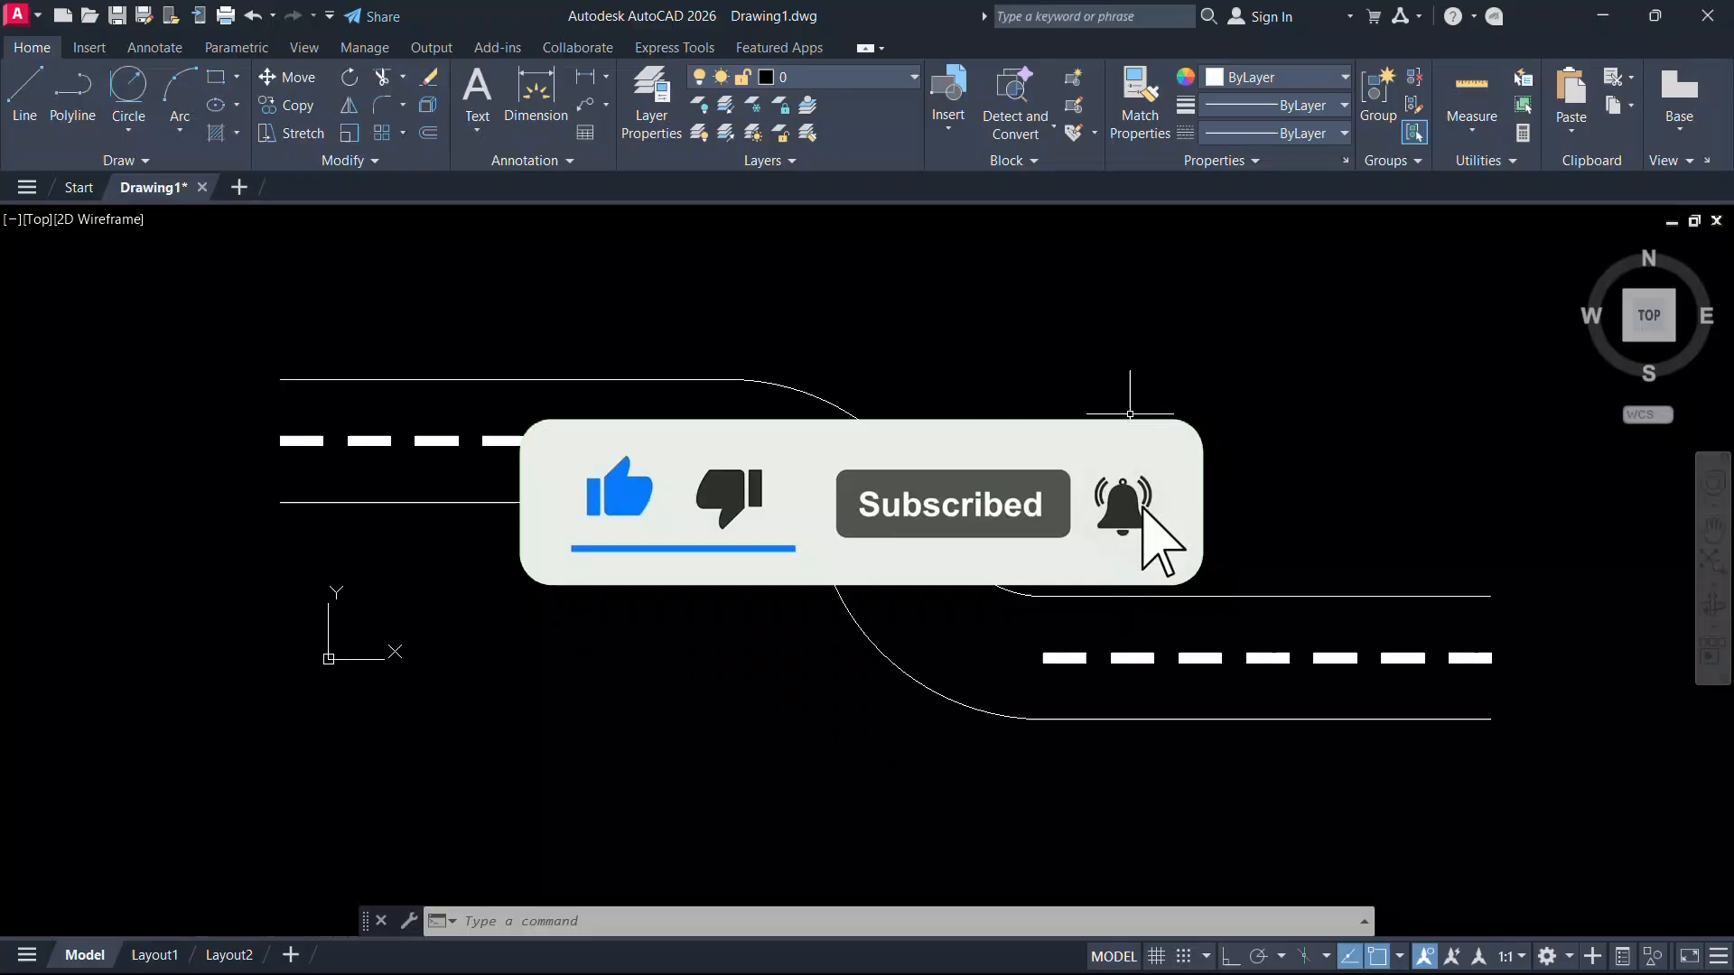